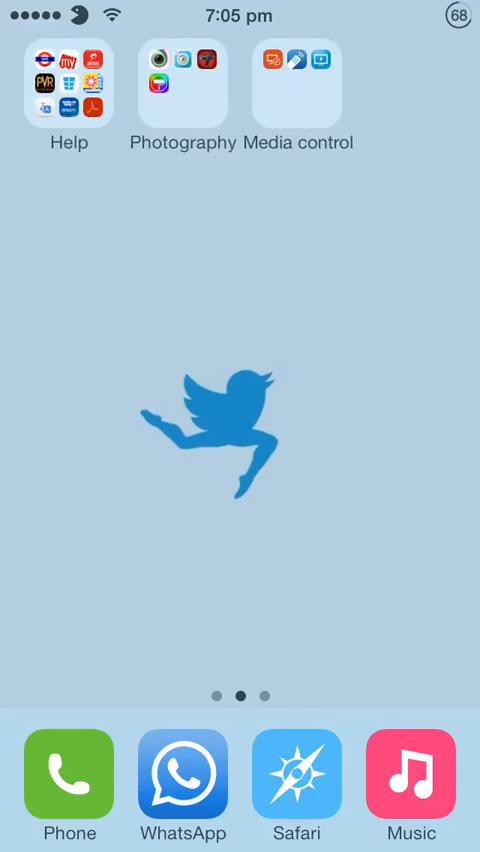
Step: Swipe back and forth across the Home Screen pages
{"action": "scroll", "scroll_direction": "right", "scroll_amount": 3}
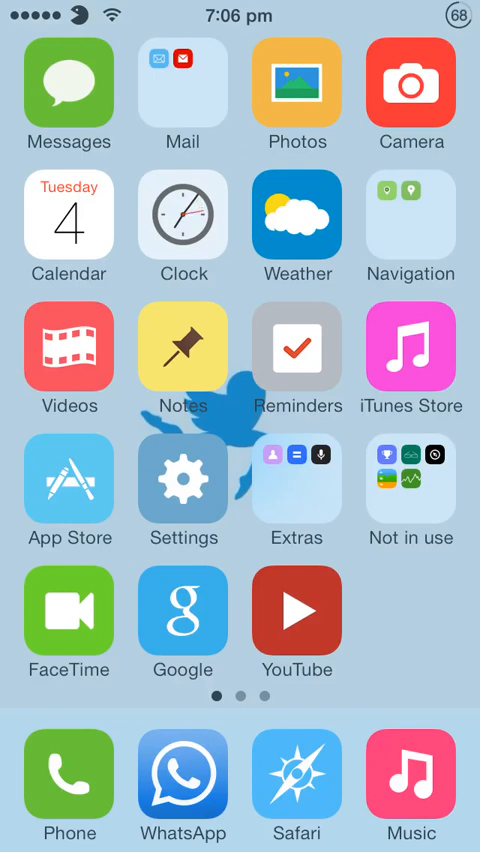
{"action": "scroll", "scroll_direction": "left", "scroll_amount": 3}
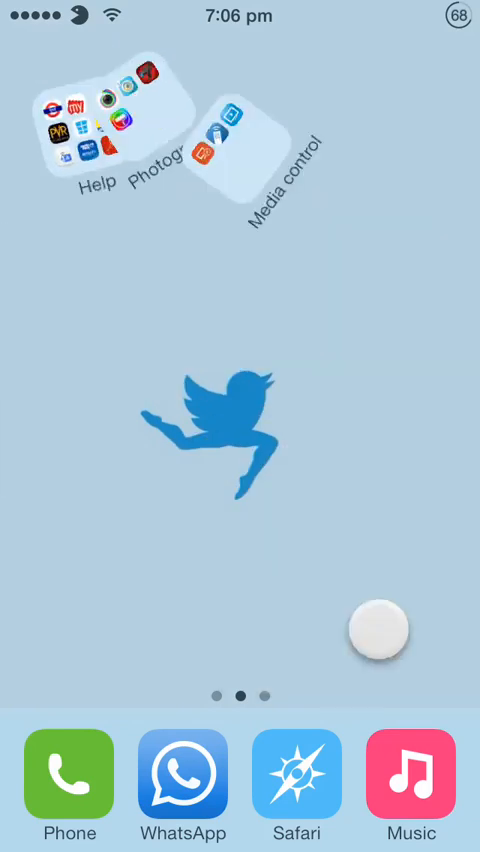
{"action": "scroll", "scroll_direction": "left", "scroll_amount": 3}
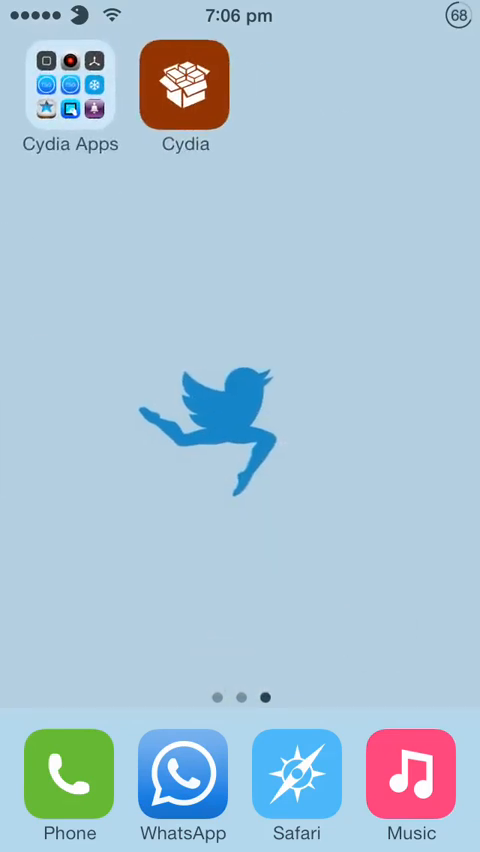
{"action": "scroll", "scroll_direction": "left", "scroll_amount": 3}
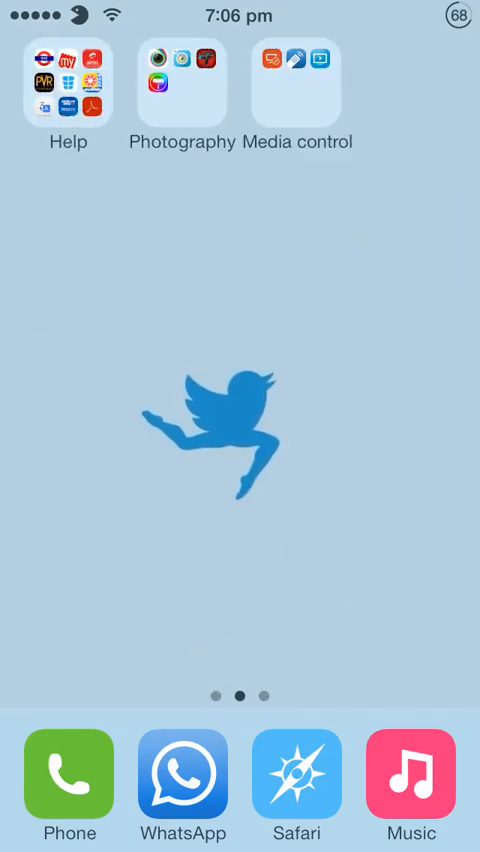
{"action": "scroll", "scroll_direction": "left", "scroll_amount": 3}
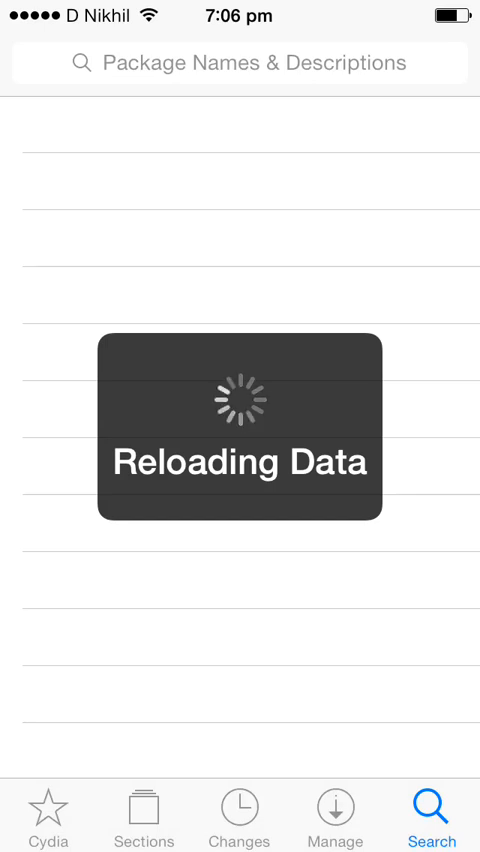
Step: Search Cydia for 'Whatsapp' and open the installed WhatsApp Blue Theme package
{"action": "left_click", "coordinate": [240, 62]}
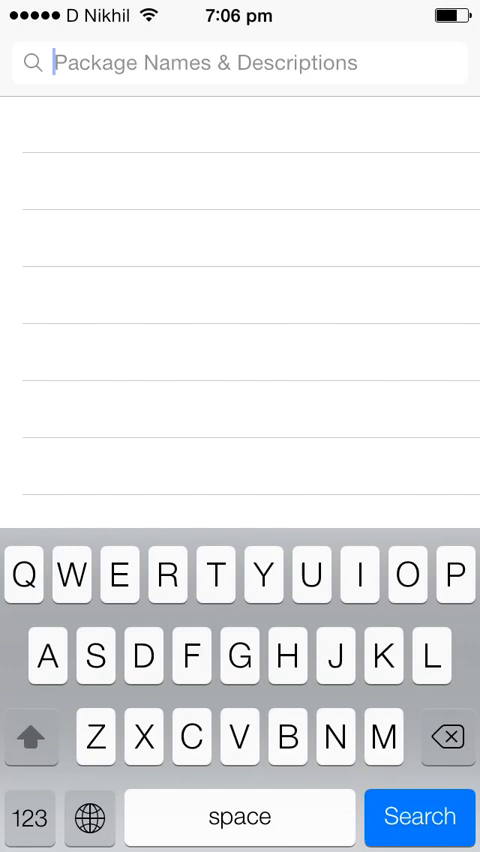
{"action": "type", "text": "Whats"}
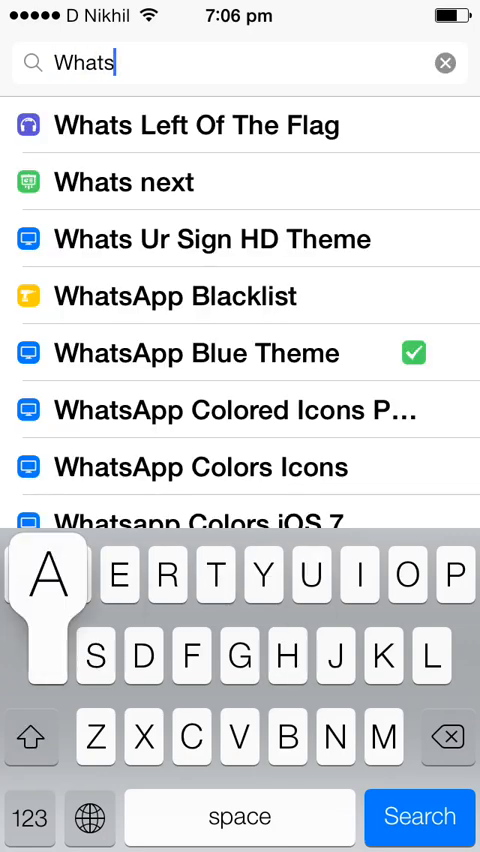
{"action": "type", "text": "app"}
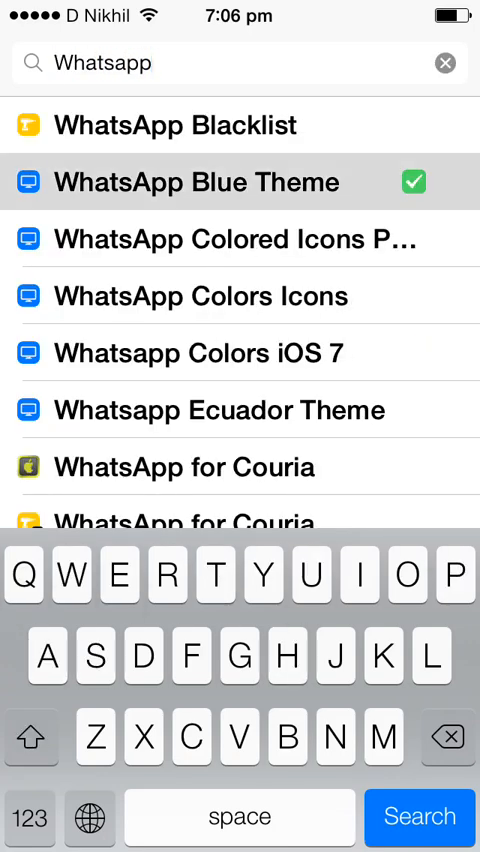
{"action": "left_click", "coordinate": [195, 182]}
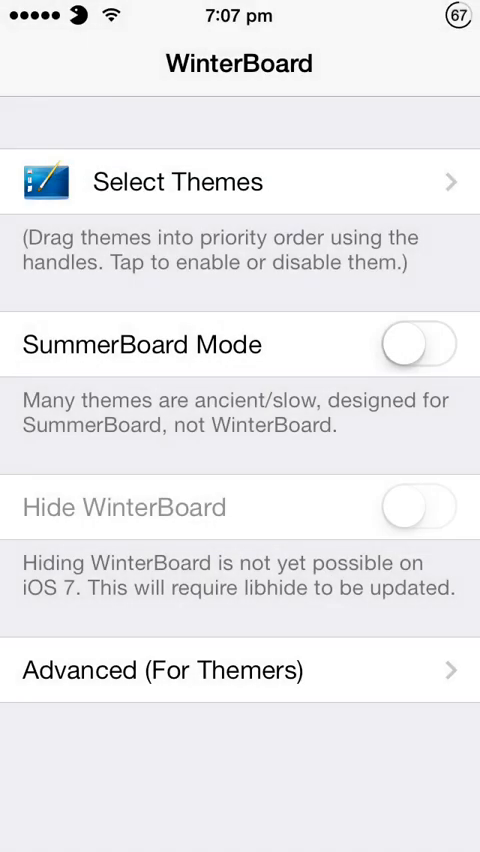
Step: Close the WinterBoard settings and swipe to another Home Screen page
{"action": "left_click", "coordinate": [178, 181]}
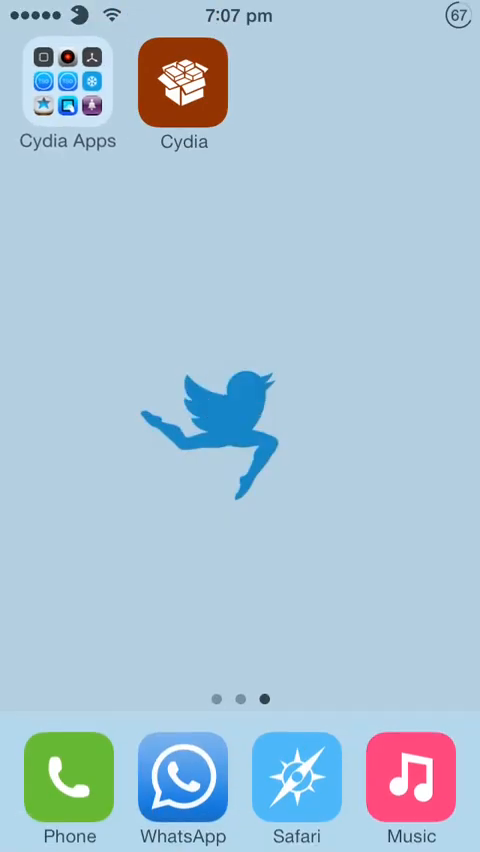
{"action": "scroll", "scroll_direction": "right", "scroll_amount": 3}
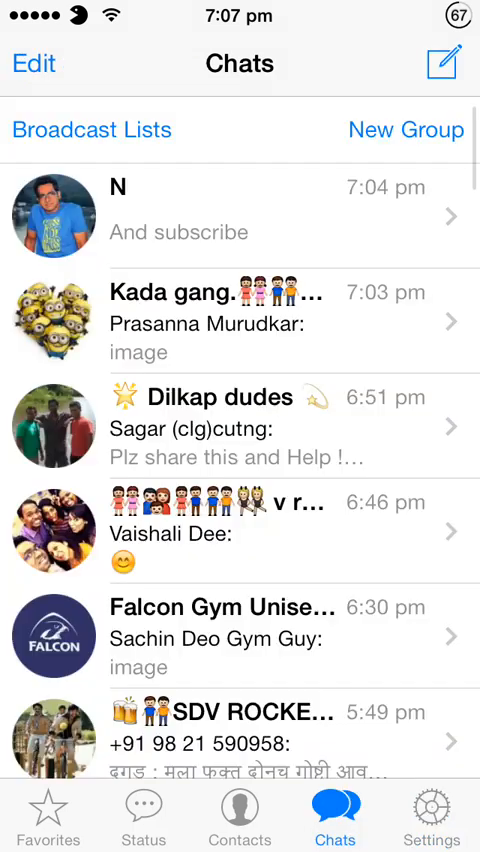
Step: Send 'Read above' and 'It's up to you' in the top WhatsApp conversation
{"action": "left_click", "coordinate": [240, 208]}
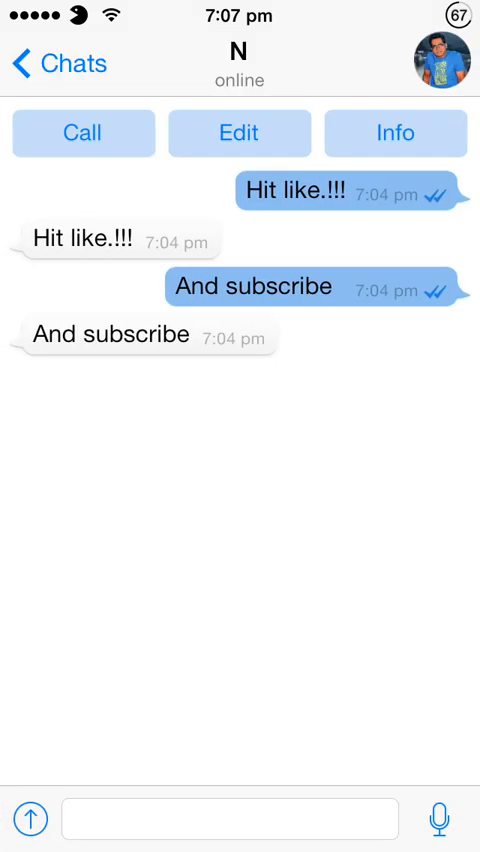
{"action": "left_click", "coordinate": [230, 818]}
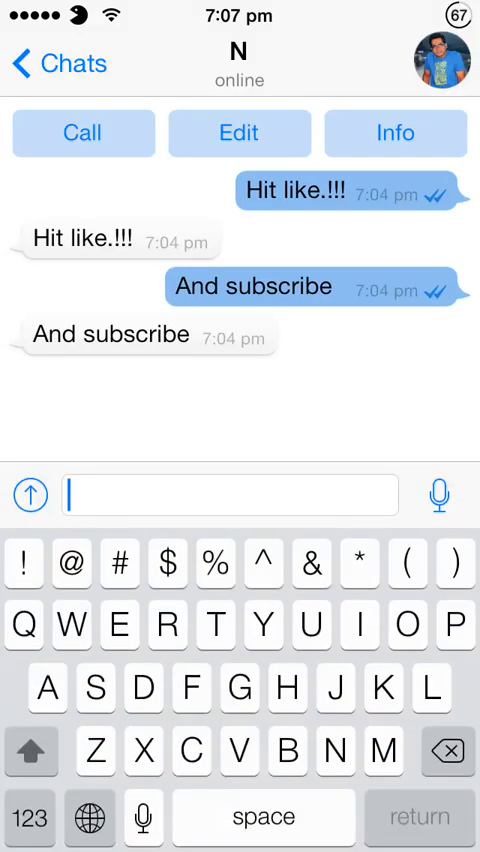
{"action": "type", "text": "Read abo"}
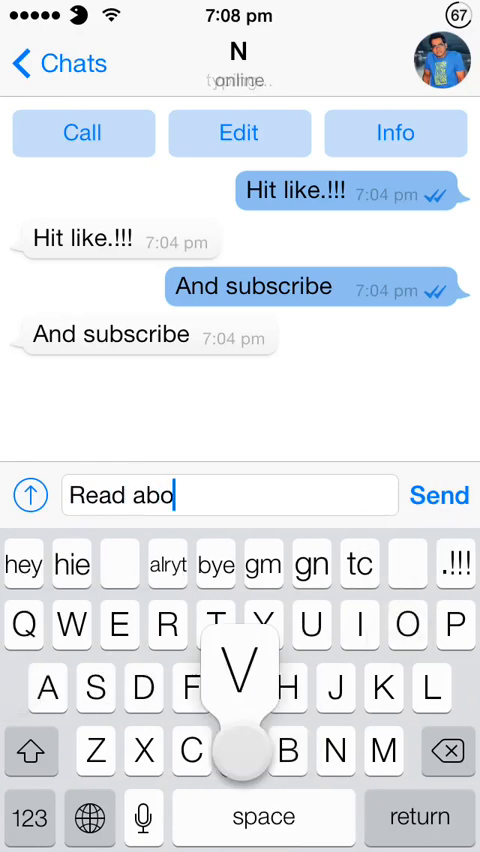
{"action": "left_click", "coordinate": [439, 495]}
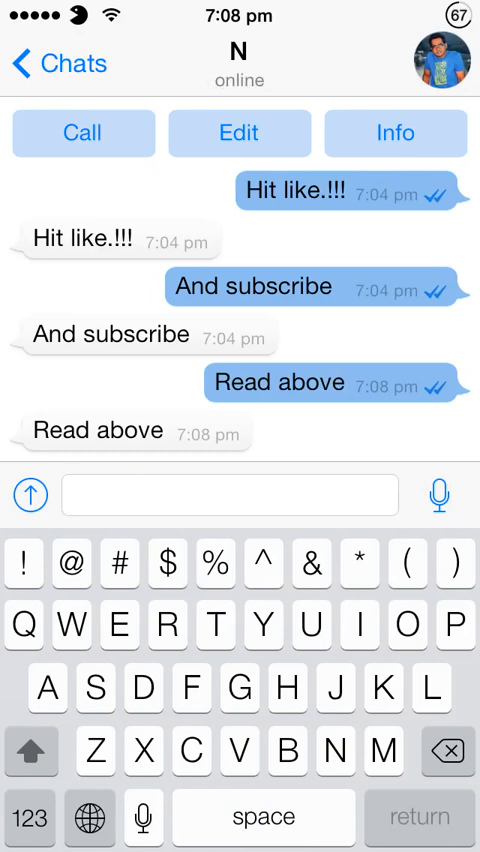
{"action": "type", "text": "It's up to u"}
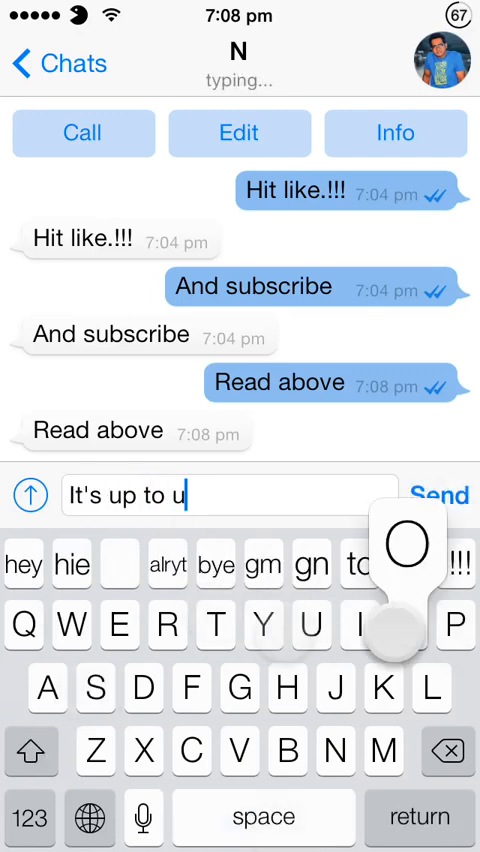
{"action": "left_click", "coordinate": [438, 494]}
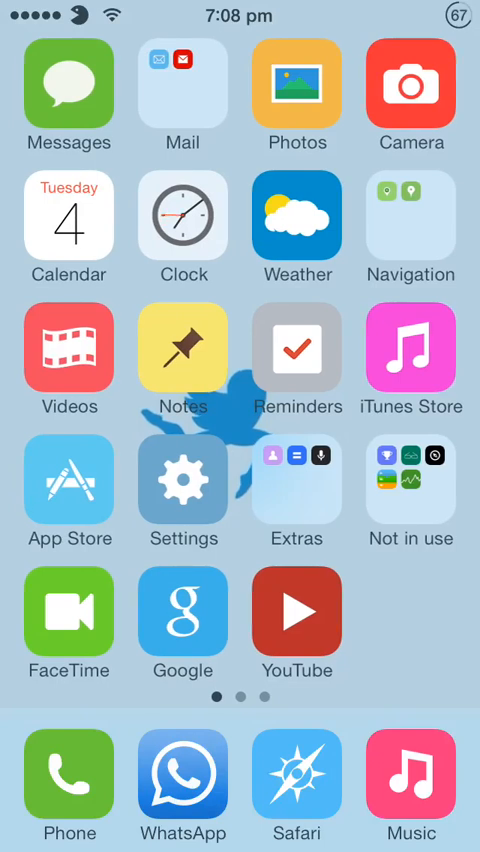
Step: Launch WhatsApp, enter its lock password, and return to the chat with N
{"action": "left_click", "coordinate": [183, 780]}
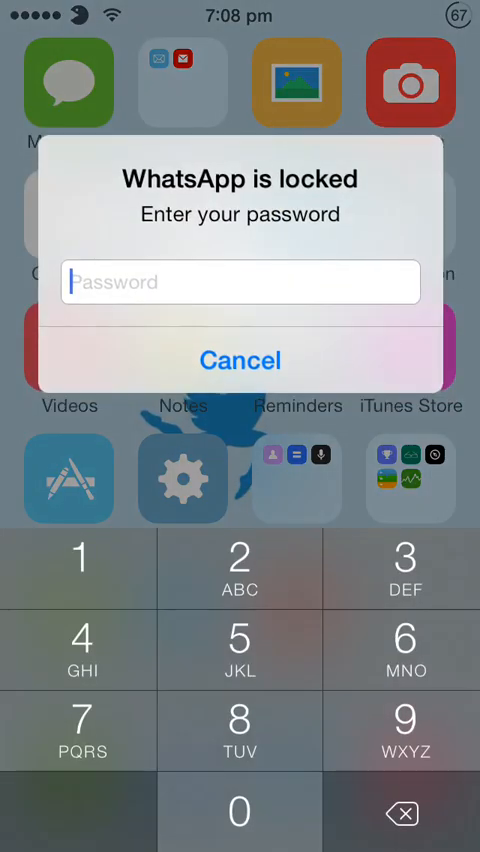
{"action": "left_click", "coordinate": [240, 834]}
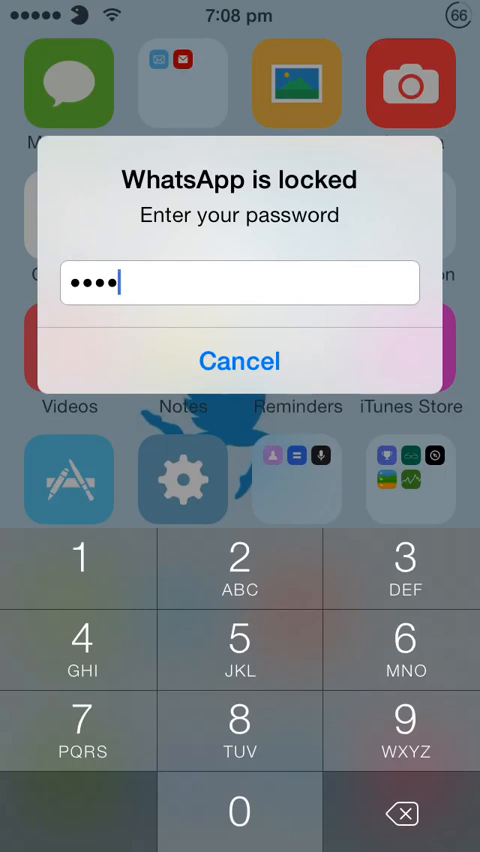
{"action": "left_click", "coordinate": [405, 745]}
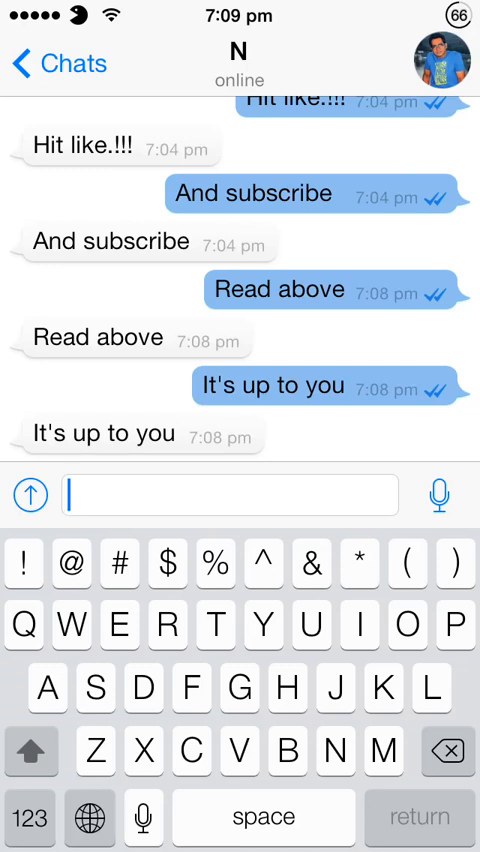
Step: Leave WhatsApp and browse the WhatsApp MorePhotos 1.0-2 details page in Cydia
{"action": "key", "text": "home"}
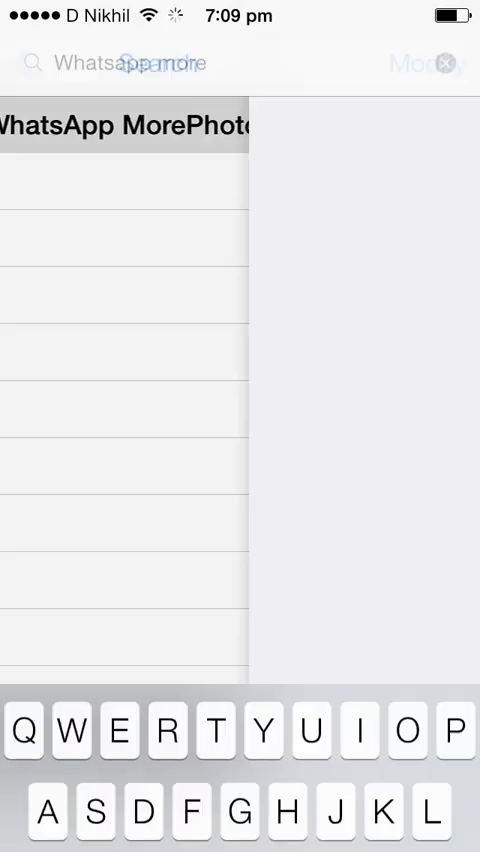
{"action": "left_click", "coordinate": [125, 127]}
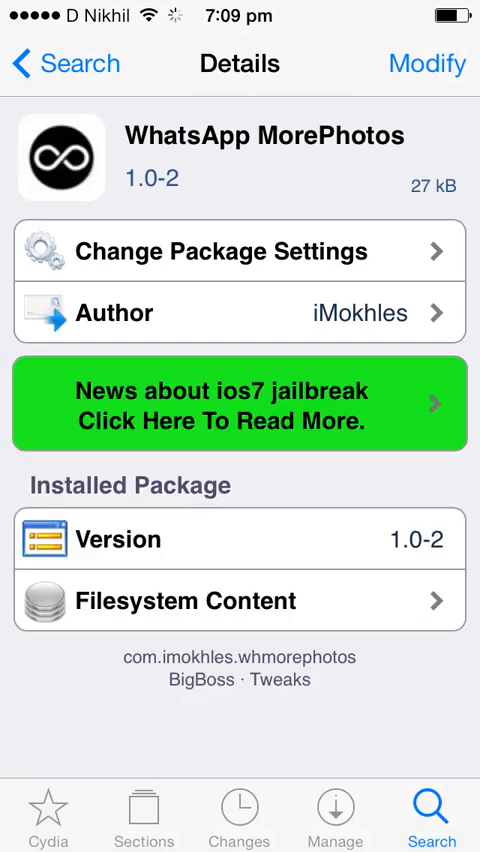
{"action": "scroll", "scroll_direction": "down", "scroll_amount": 3}
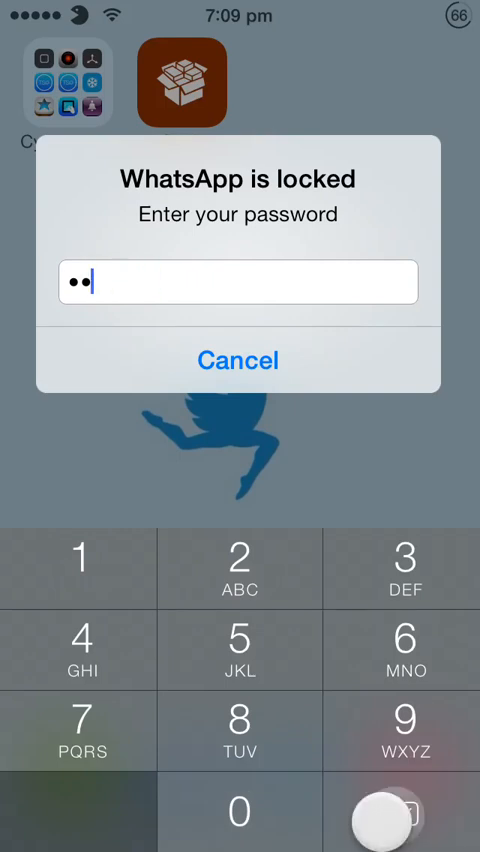
Step: Unlock WhatsApp and pick the dark shelves wallpaper photo from the New folder album
{"action": "left_click", "coordinate": [74, 560]}
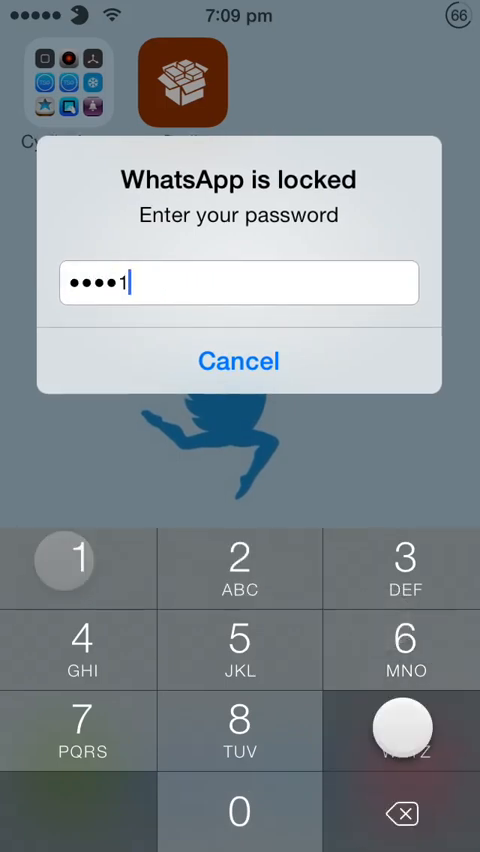
{"action": "left_click", "coordinate": [72, 560]}
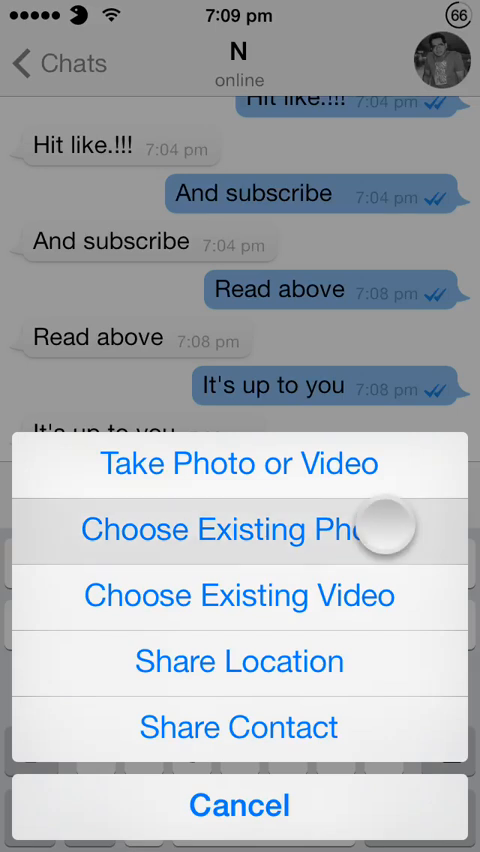
{"action": "left_click", "coordinate": [240, 530]}
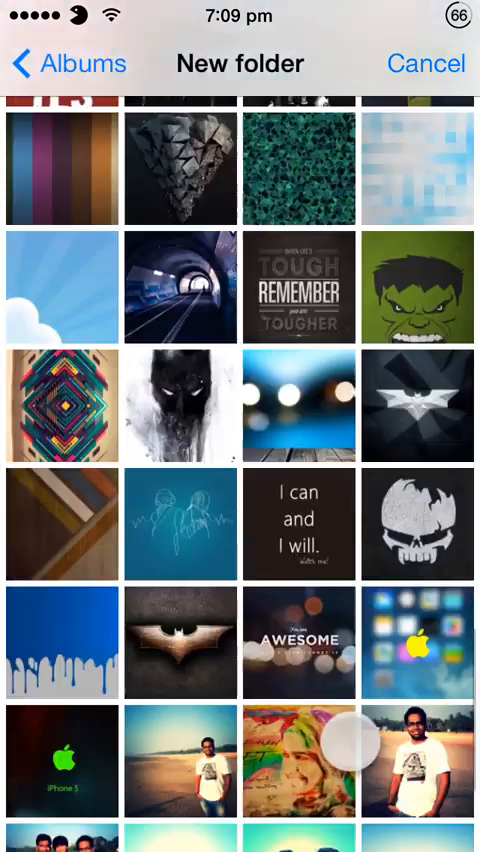
{"action": "scroll", "scroll_direction": "down", "scroll_amount": 3}
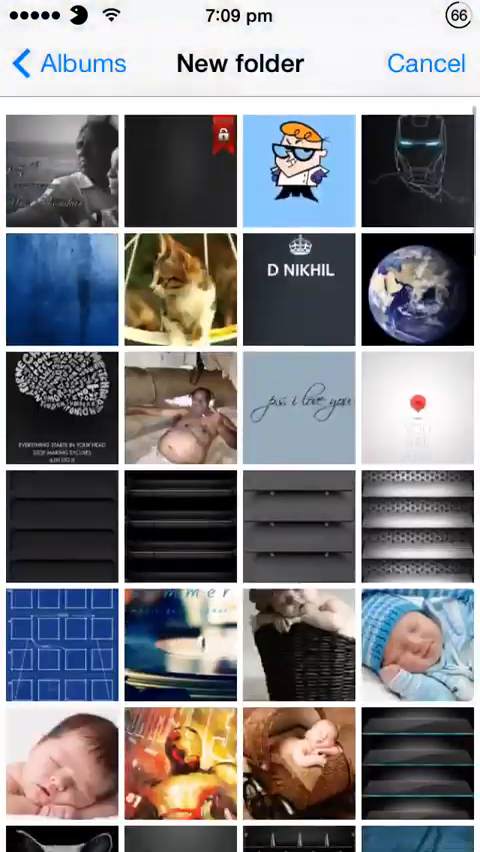
{"action": "scroll", "scroll_direction": "down", "scroll_amount": 3}
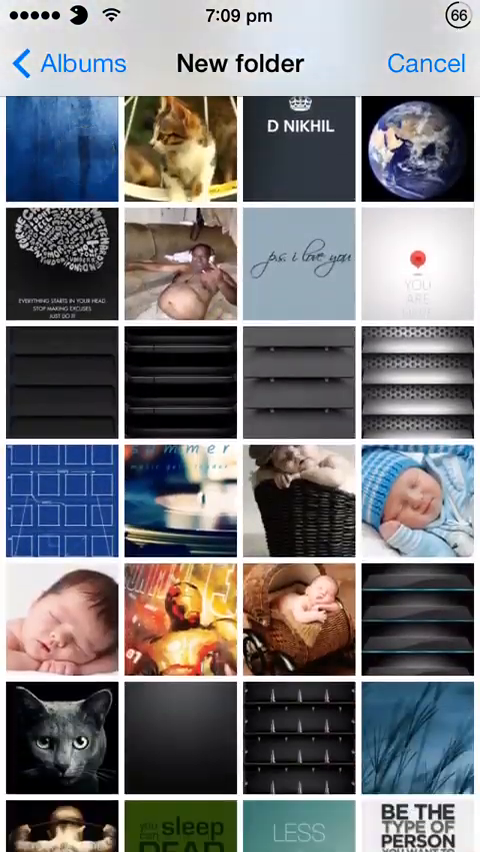
{"action": "scroll", "scroll_direction": "down", "scroll_amount": 3}
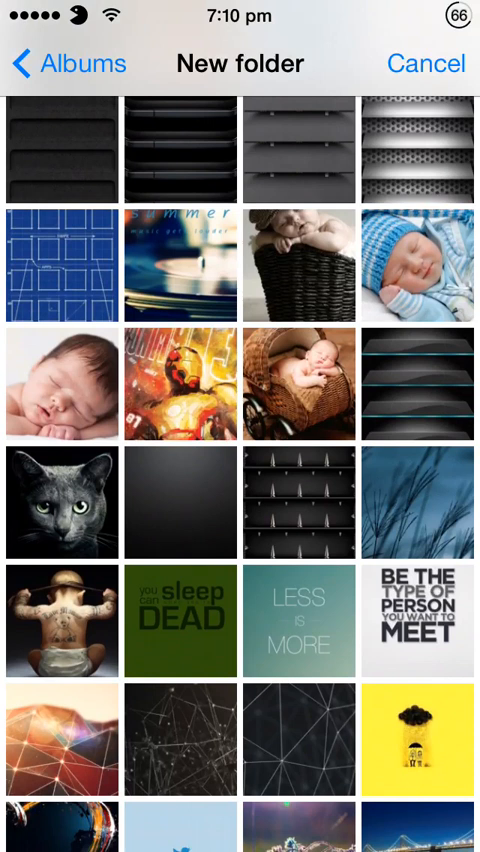
{"action": "left_click", "coordinate": [55, 147]}
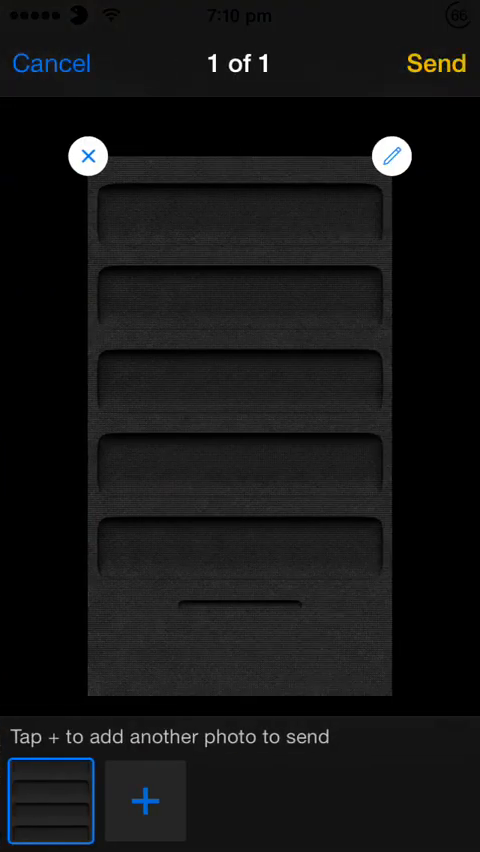
Step: Discard single-photo previews and multi-select twelve New folder photos, including the geometric diamond
{"action": "left_click", "coordinate": [145, 799]}
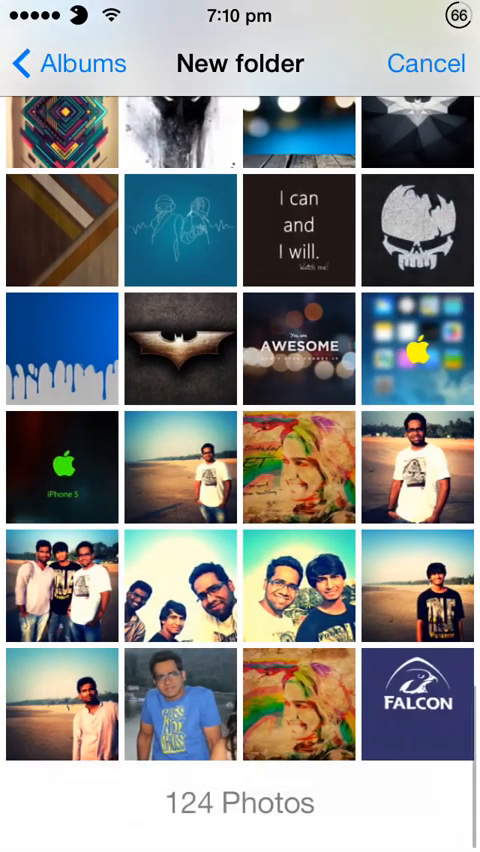
{"action": "left_click", "coordinate": [60, 130]}
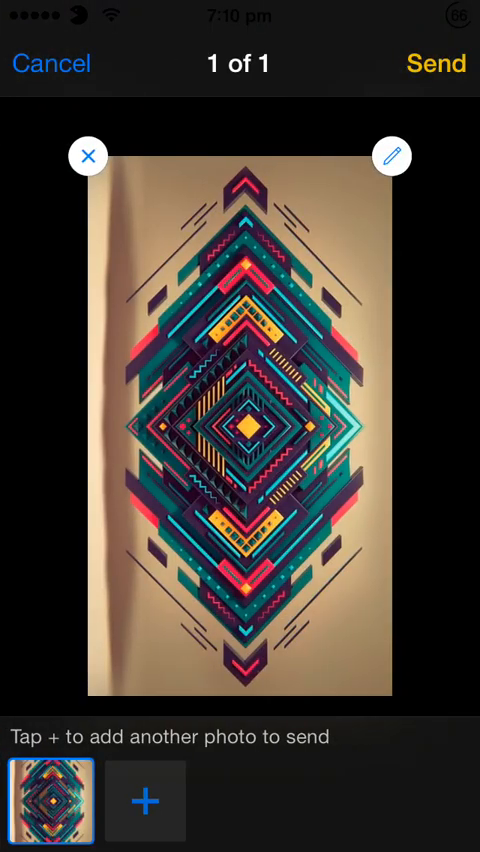
{"action": "left_click", "coordinate": [144, 799]}
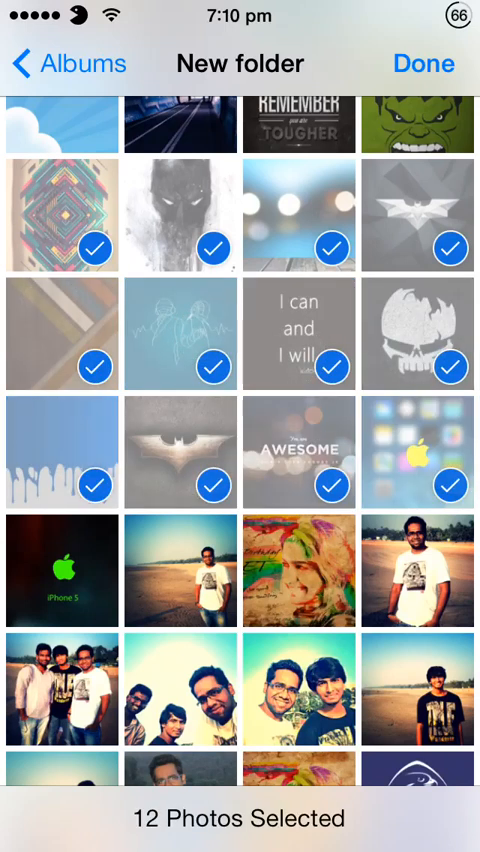
Step: Grow the selection to 32 photos, then exit the picker back to the chat
{"action": "scroll", "scroll_direction": "down", "scroll_amount": 3}
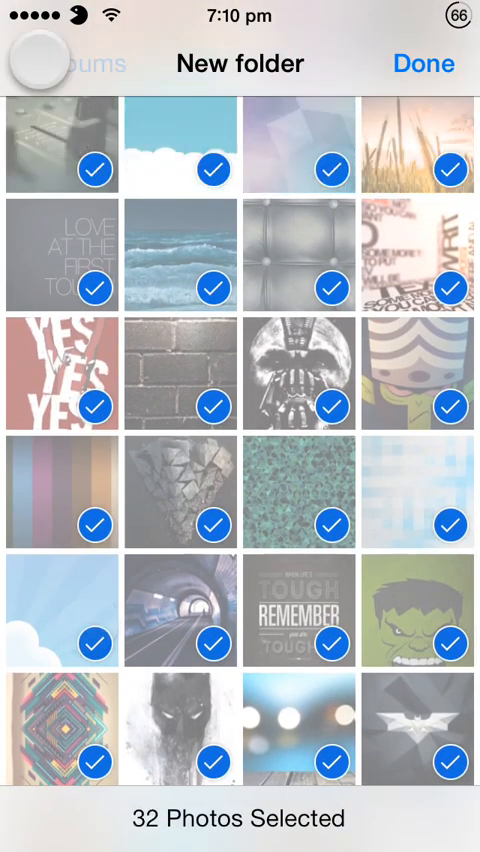
{"action": "left_click", "coordinate": [40, 63]}
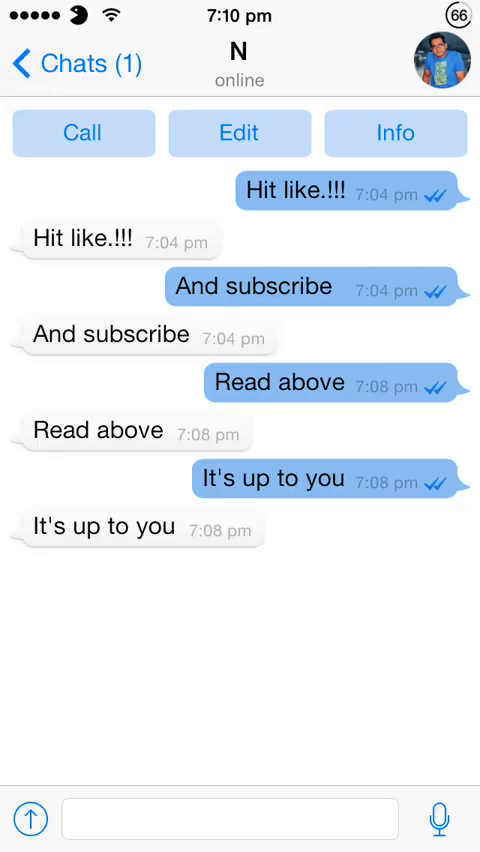
Step: Return to the Home Screen, launch Notes, and enter its passcode
{"action": "key", "text": "home"}
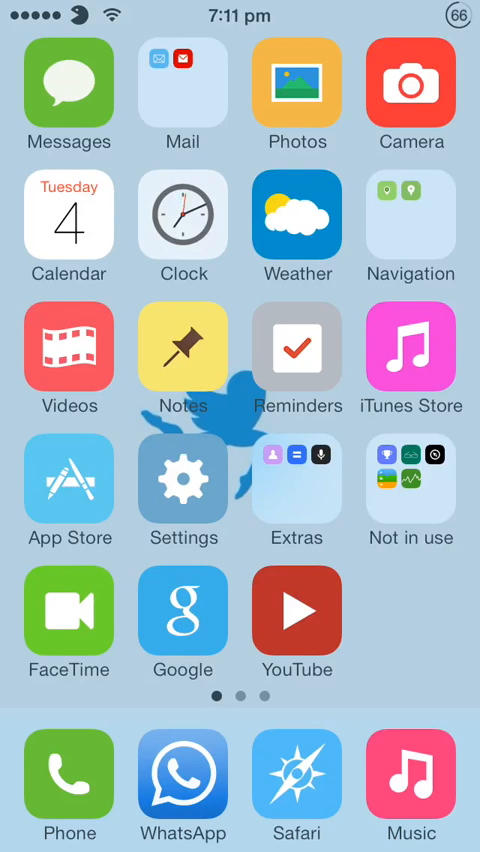
{"action": "left_click", "coordinate": [182, 349]}
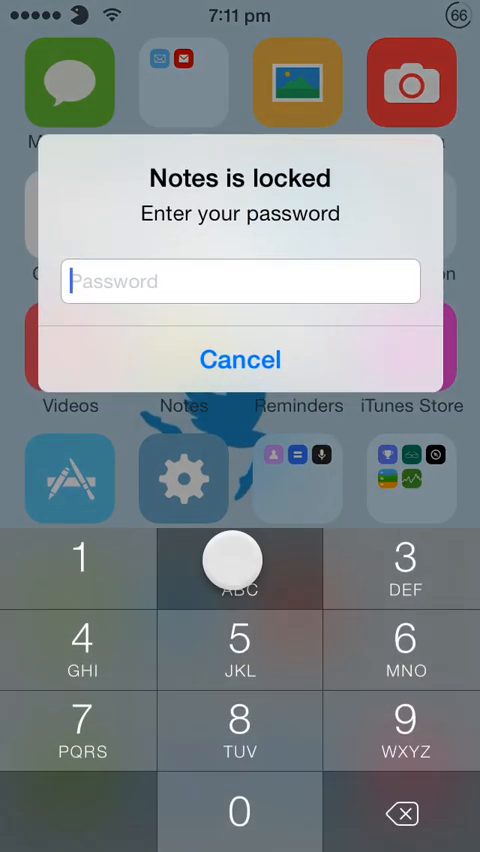
{"action": "left_click", "coordinate": [406, 748]}
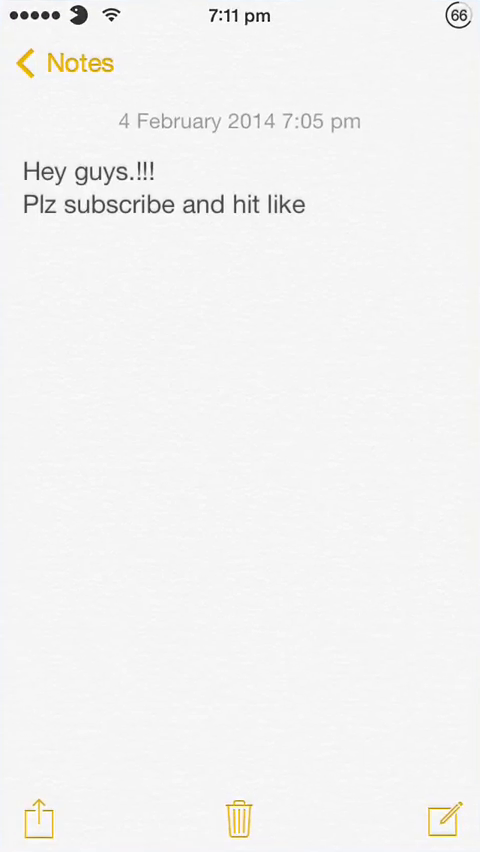
Step: Select the note 'Hey guys.!!! Plz subscribe and hit like' and share it to WhatsApp
{"action": "double_click", "coordinate": [287, 205]}
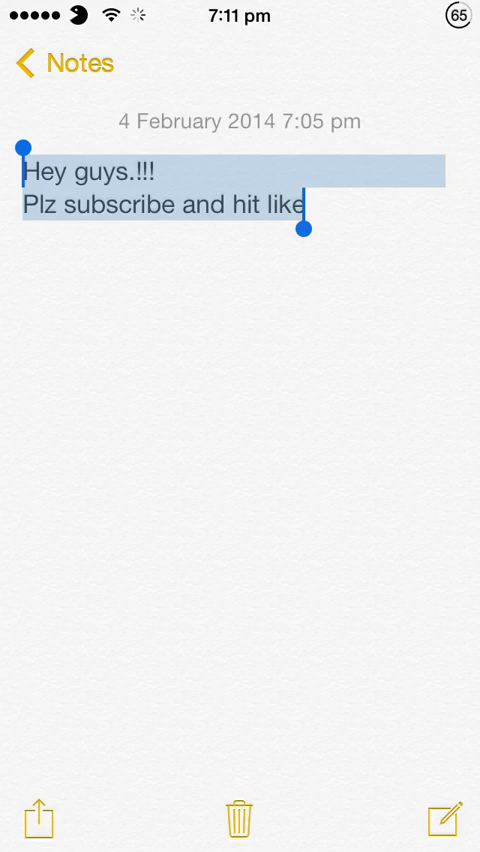
{"action": "left_click", "coordinate": [37, 822]}
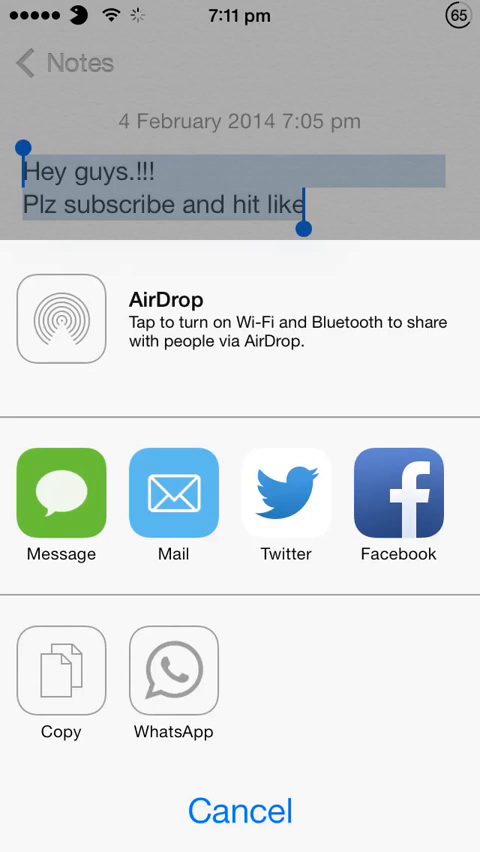
{"action": "left_click", "coordinate": [239, 811]}
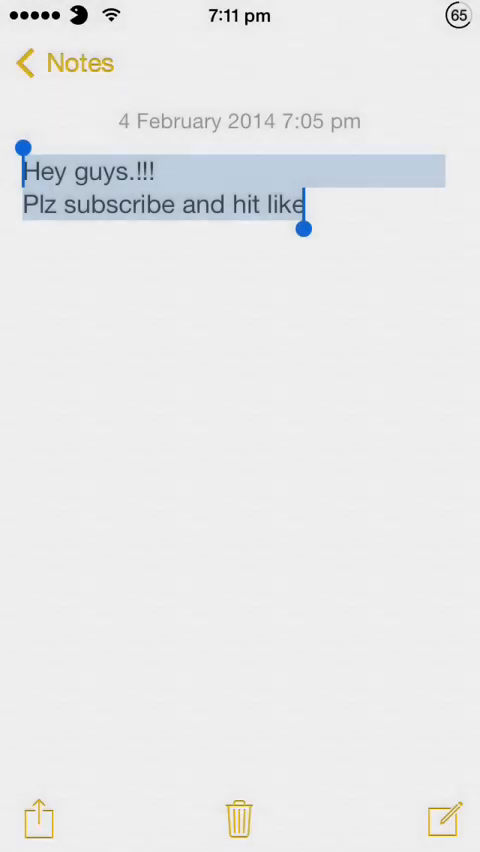